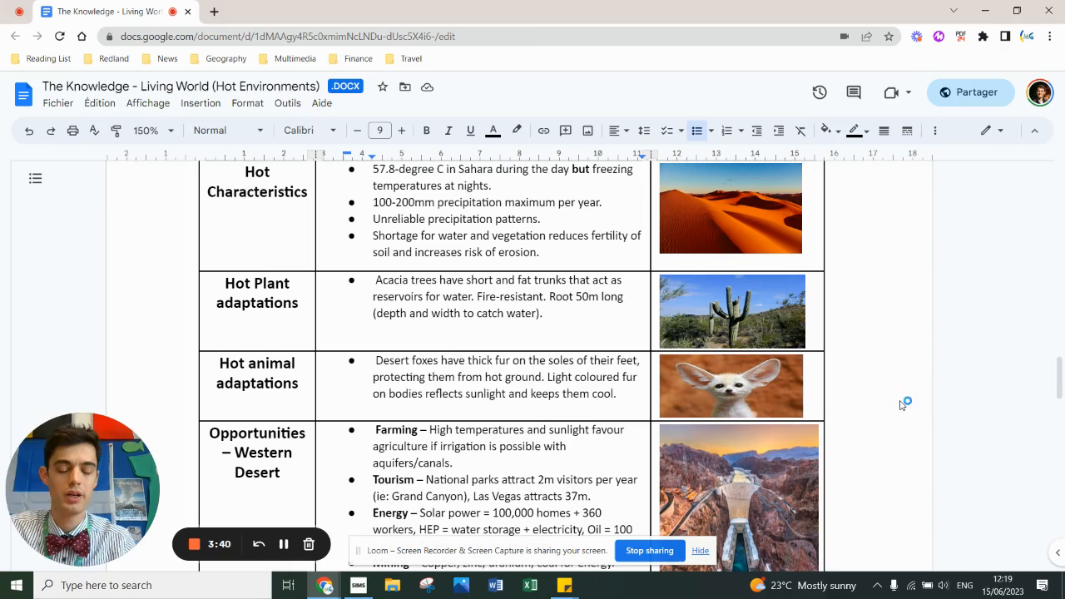
mouse_move(902, 405)
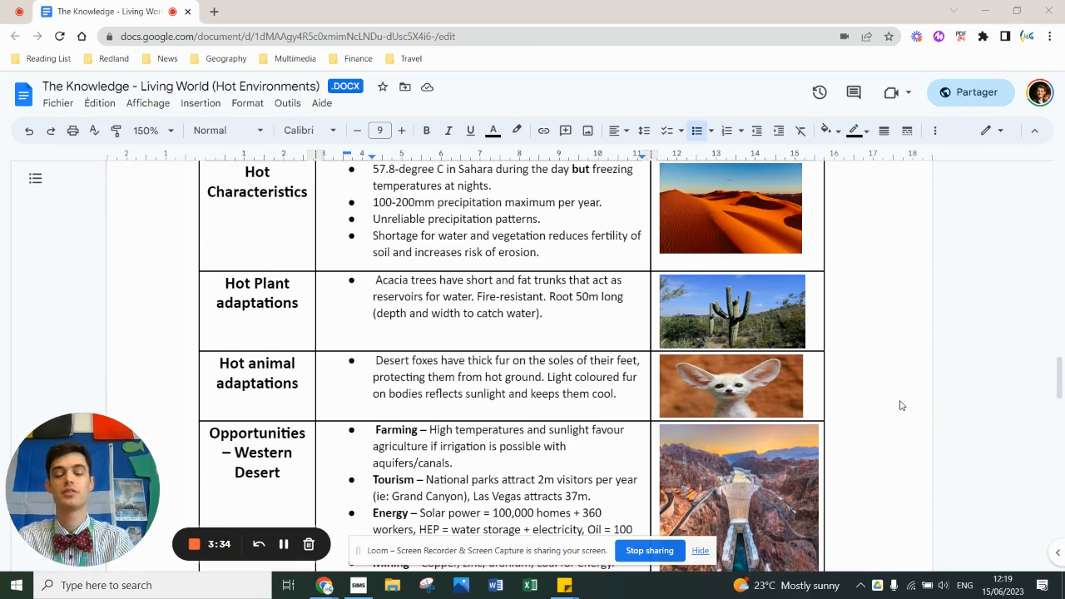
scroll("down", 3)
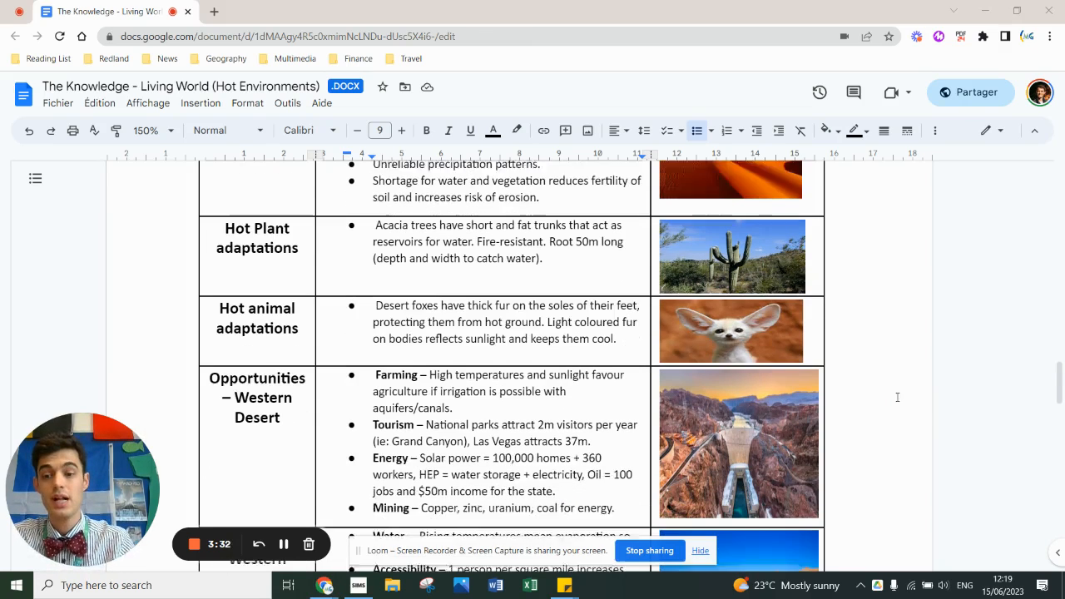
scroll("down", 3)
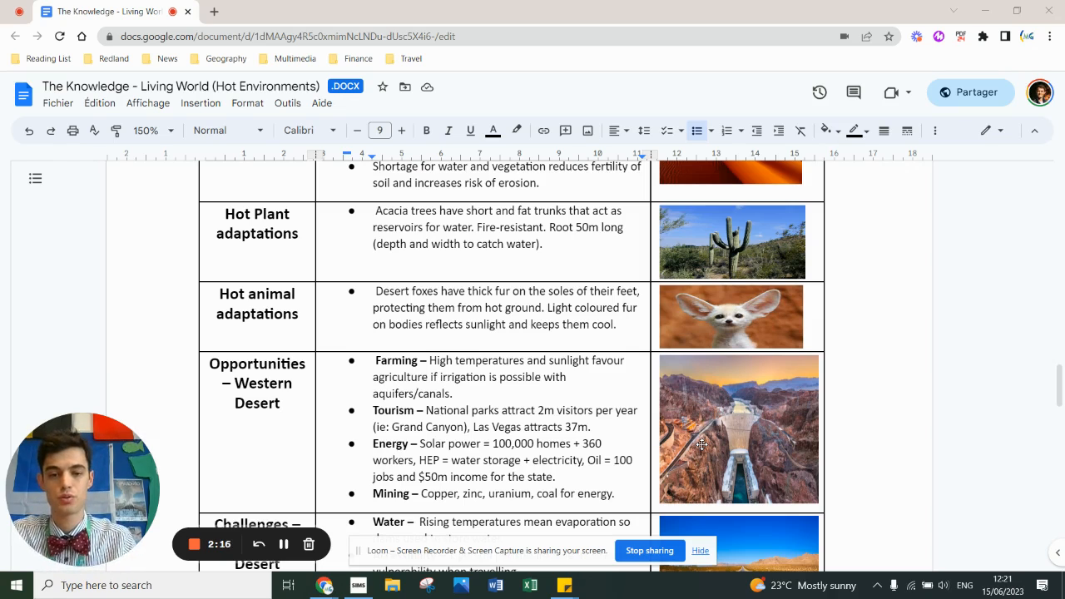
mouse_move(743, 418)
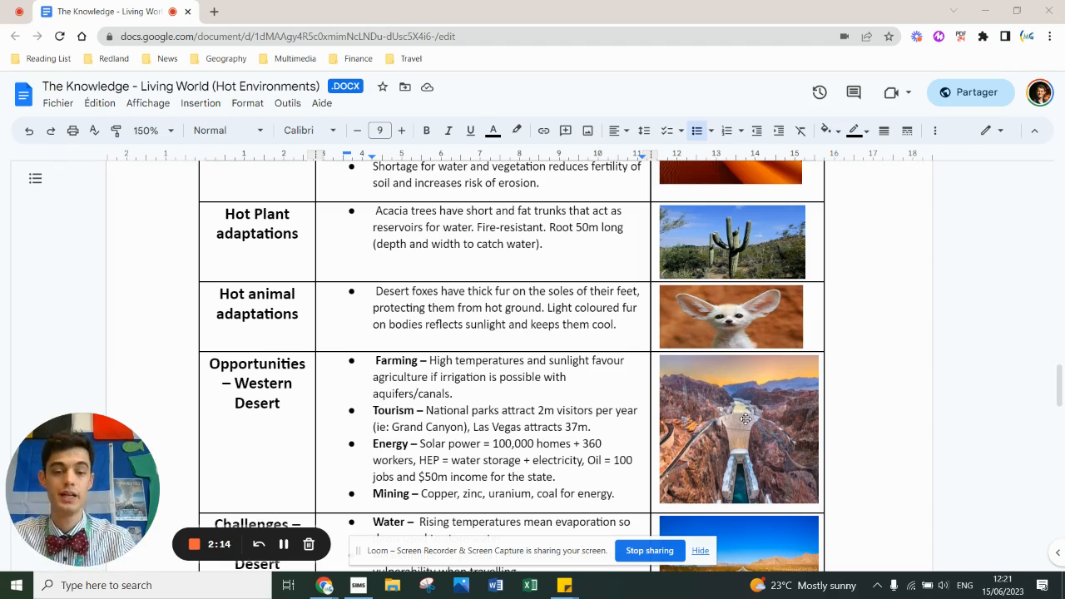
scroll("down", 3)
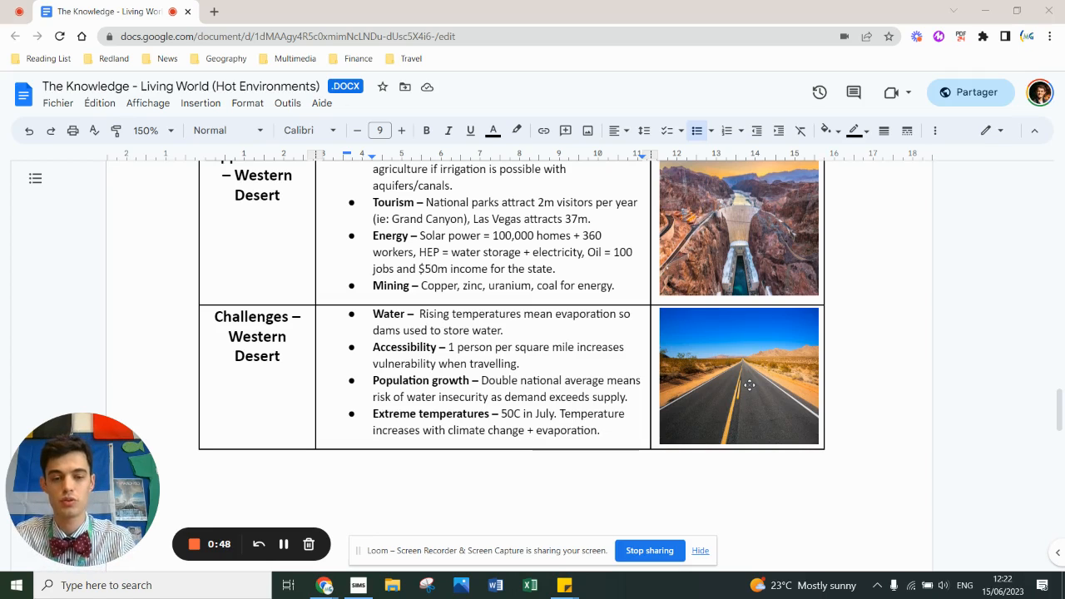
scroll("down", 3)
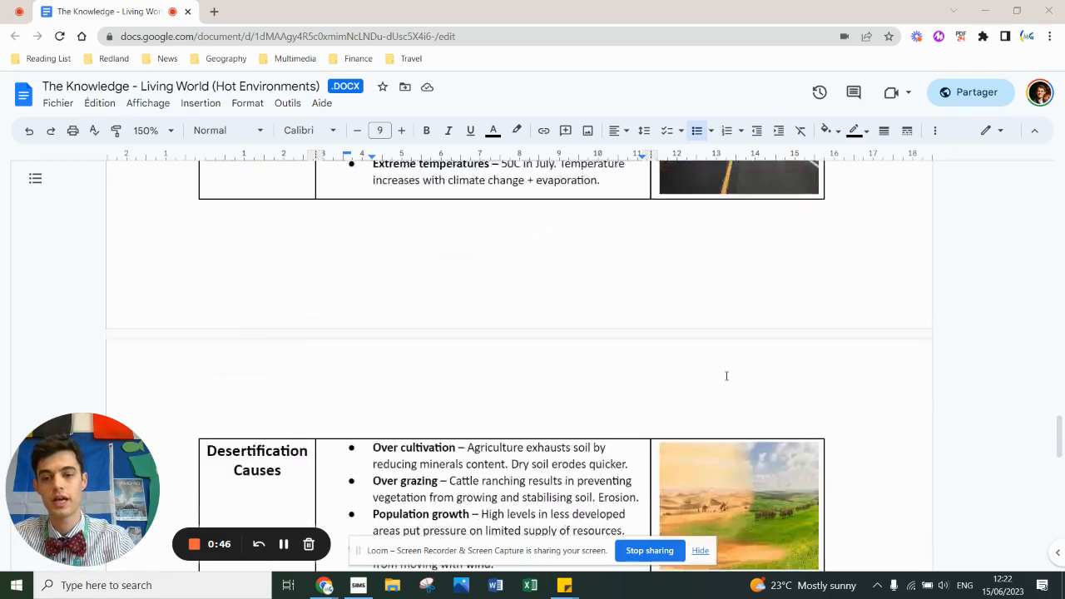
scroll("down", 3)
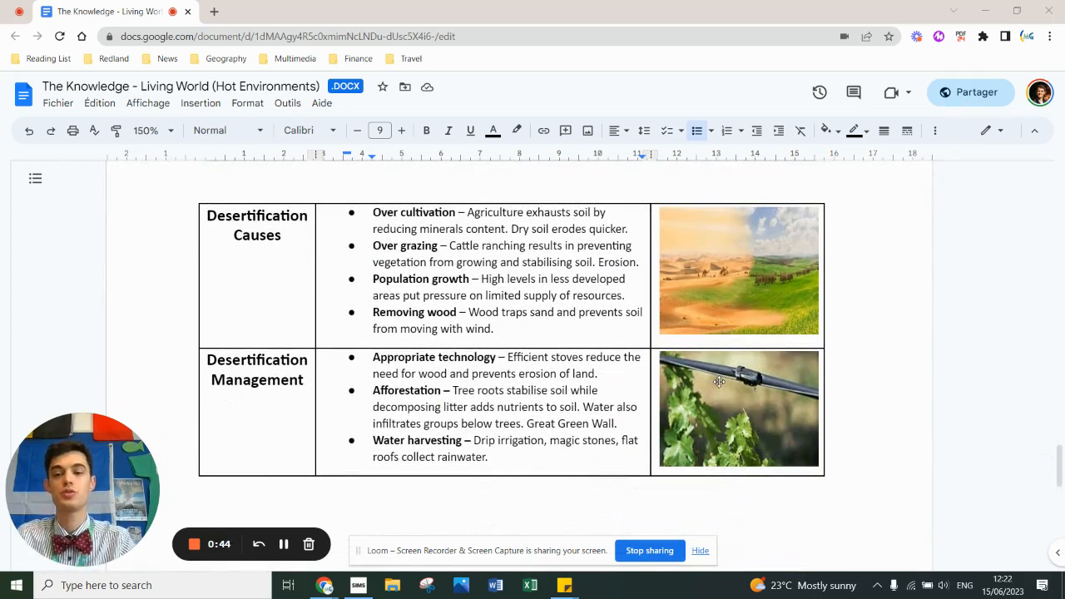